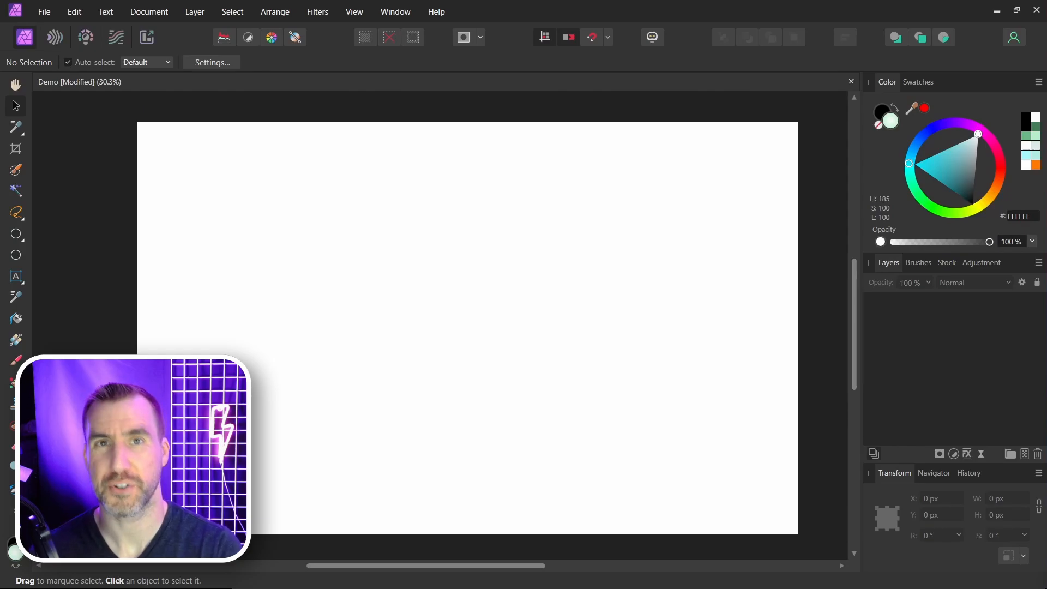
mouse_move(423, 294)
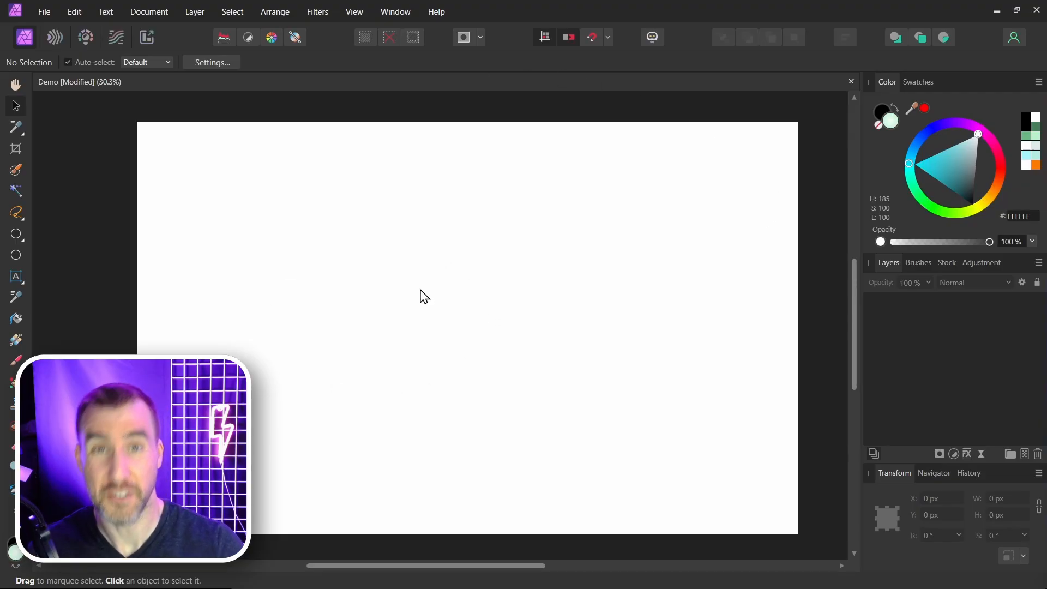
mouse_move(469, 317)
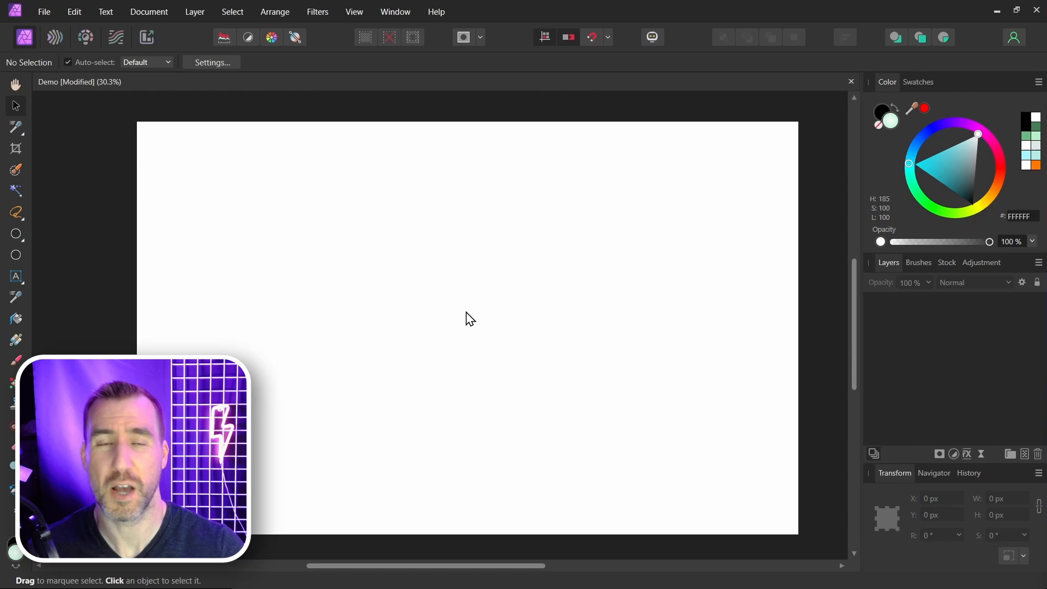
Step: Place the tiger image into the document using File > Place
left_click(47, 12)
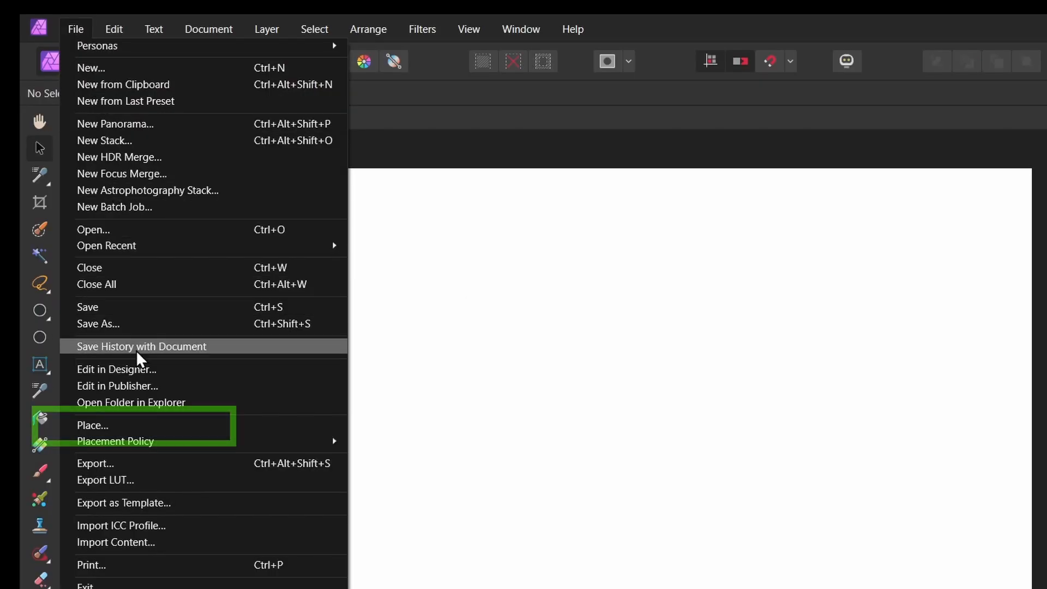
left_click(92, 425)
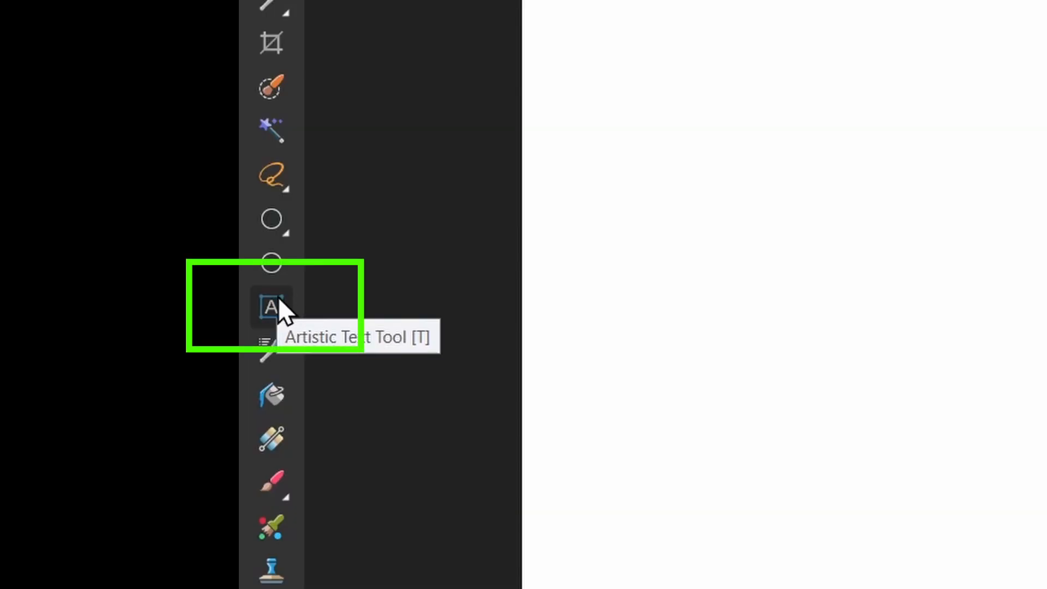
Step: Type a large Z with the Artistic Text Tool and set its font to Book Antiqua
left_click(272, 306)
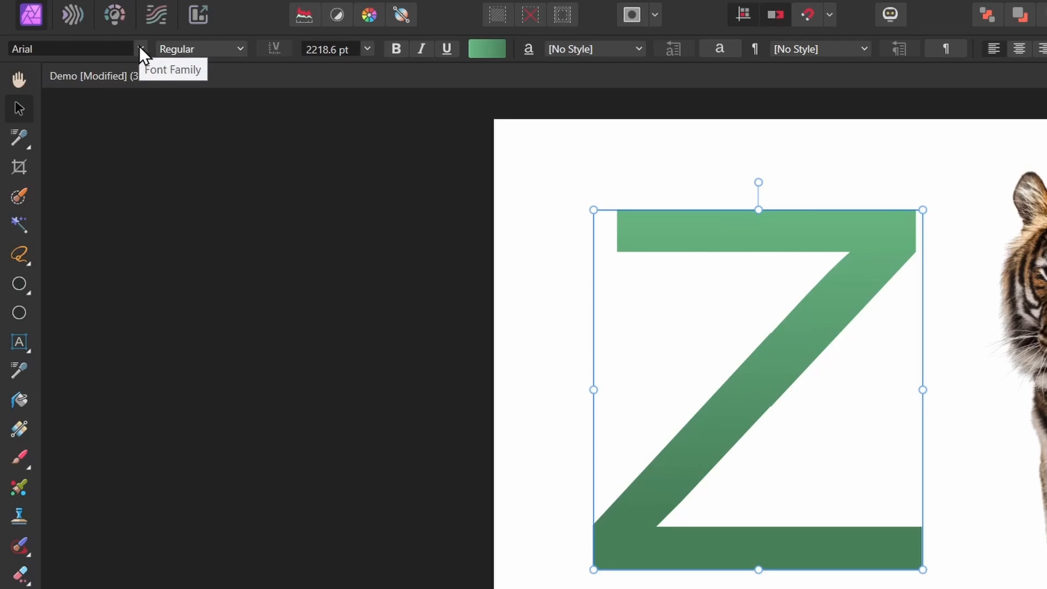
left_click(141, 48)
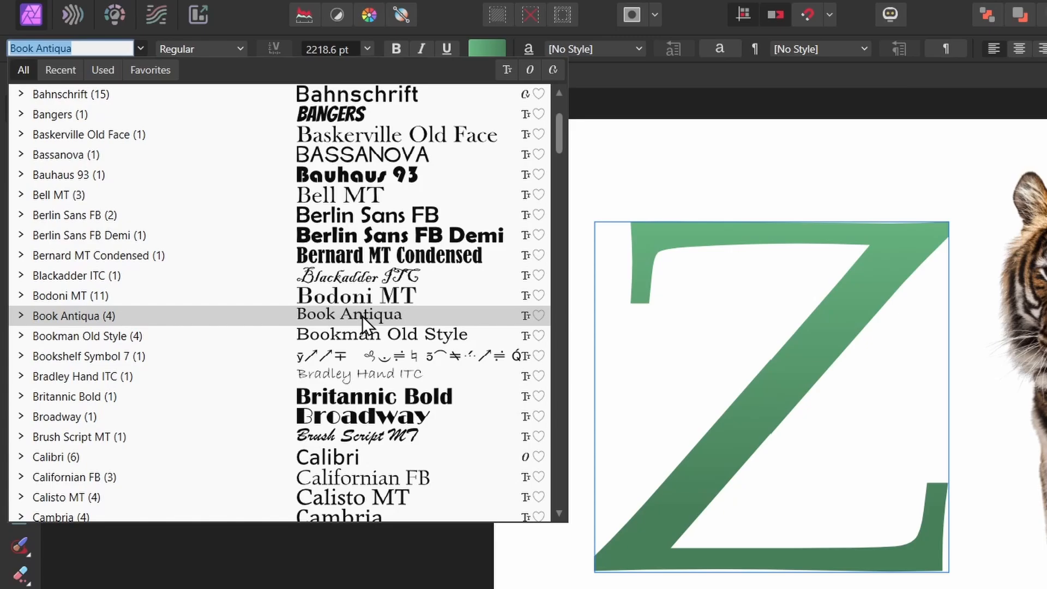
left_click(347, 314)
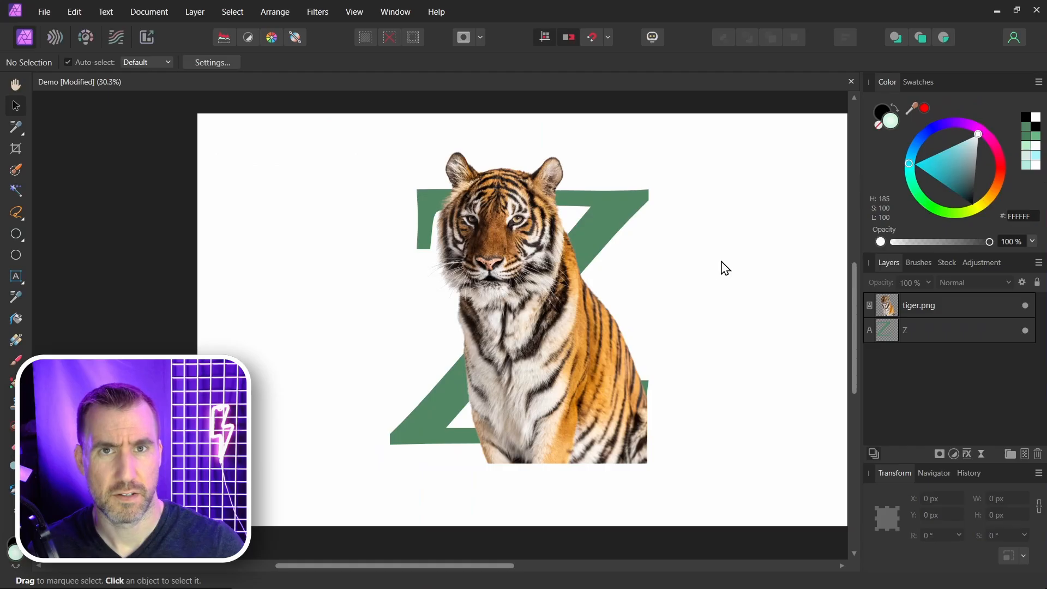
mouse_move(595, 244)
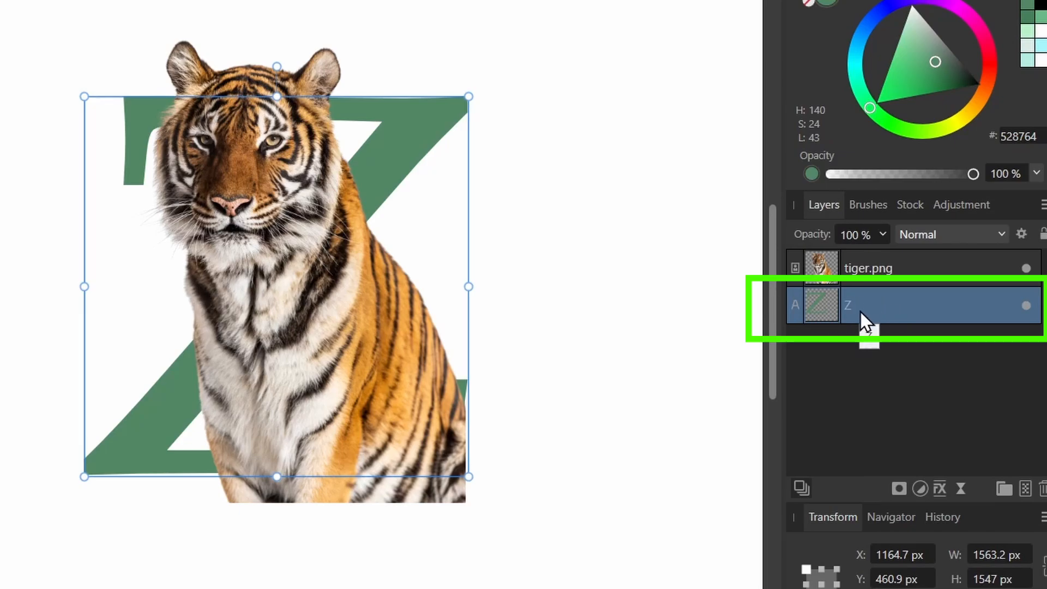
Step: Create a selection from the Z layer and use it to mask the tiger.png layer
left_click(369, 49)
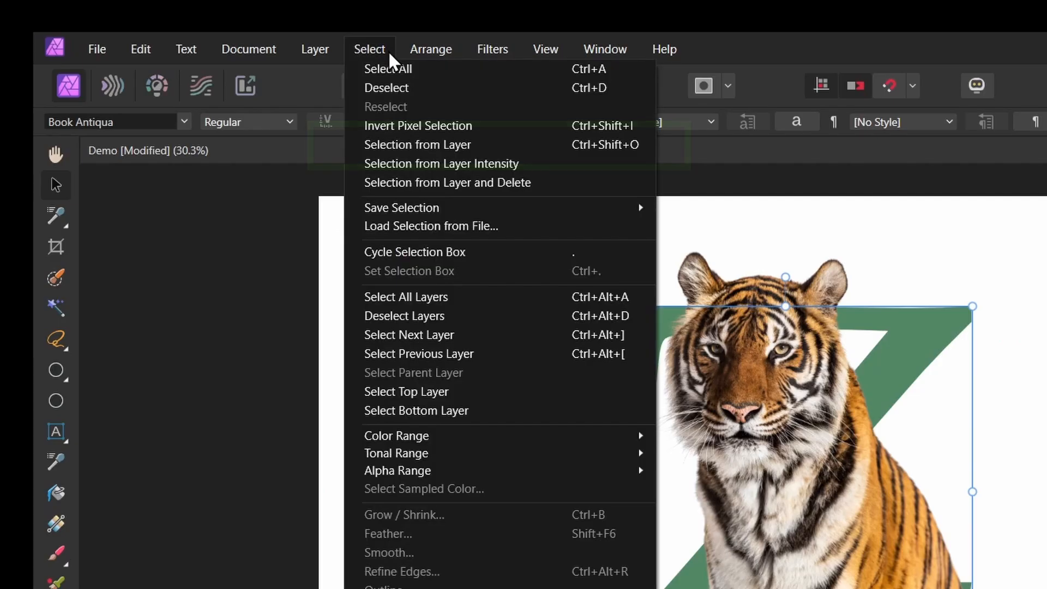
mouse_move(426, 153)
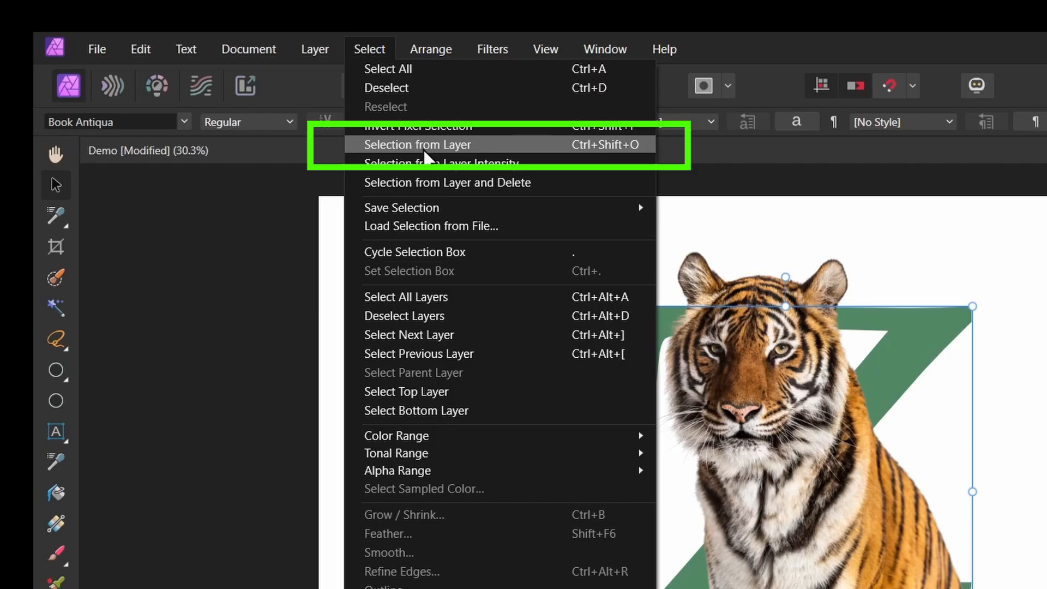
left_click(418, 144)
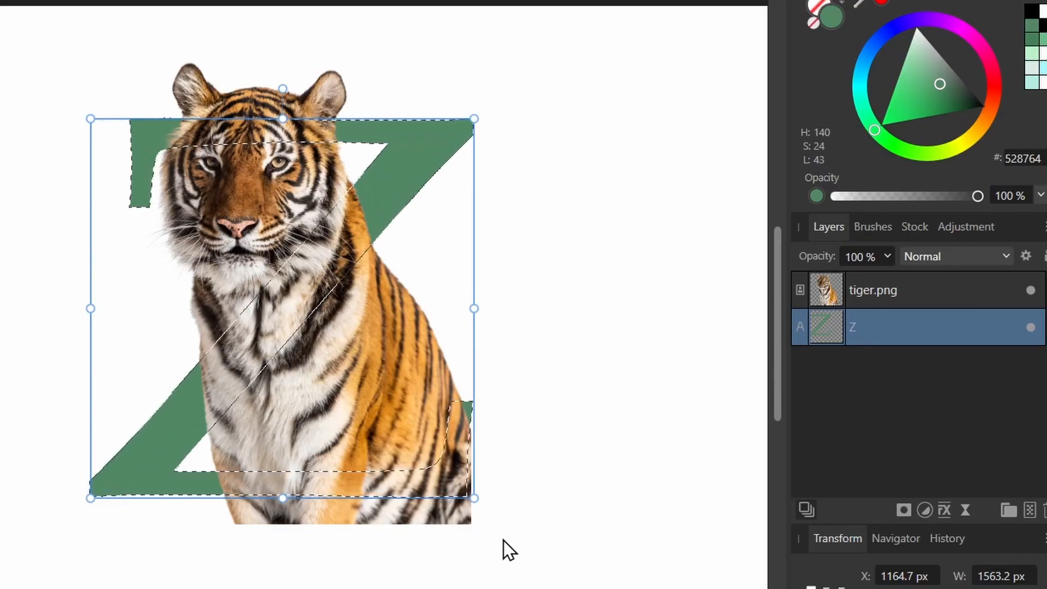
left_click(882, 303)
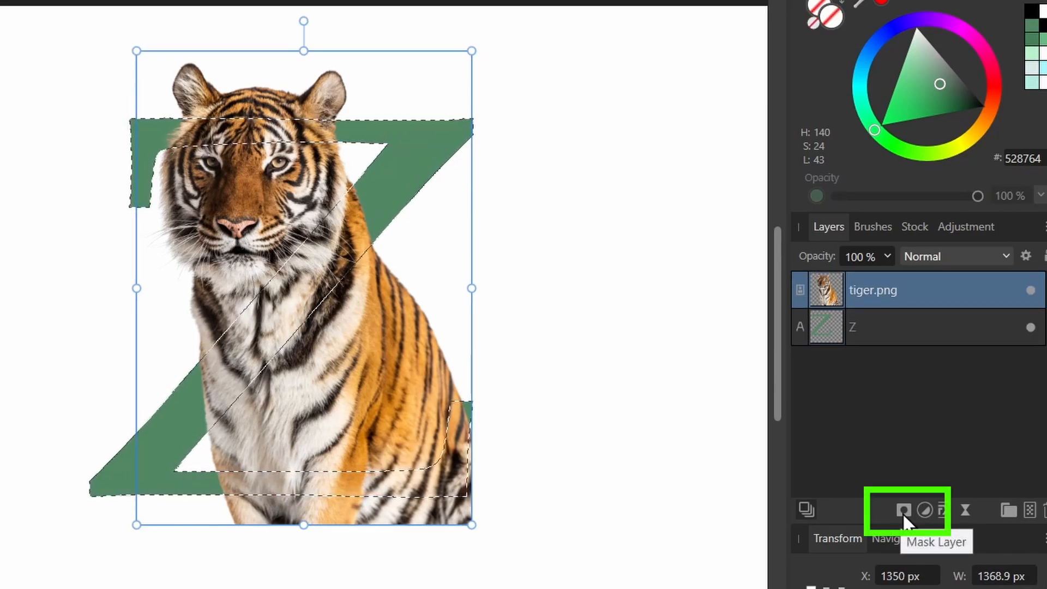
left_click(903, 510)
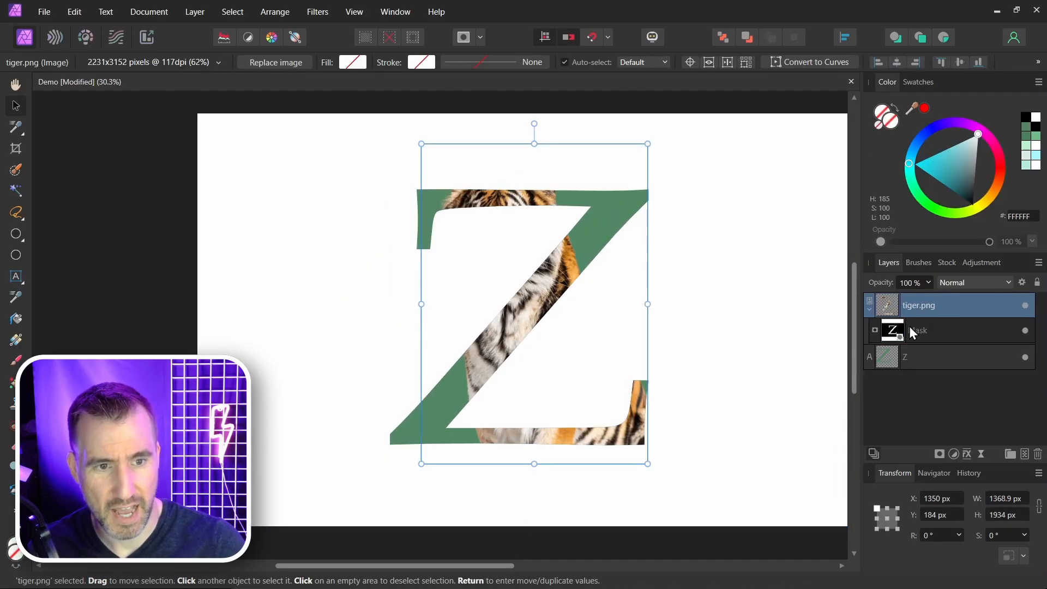
left_click(917, 330)
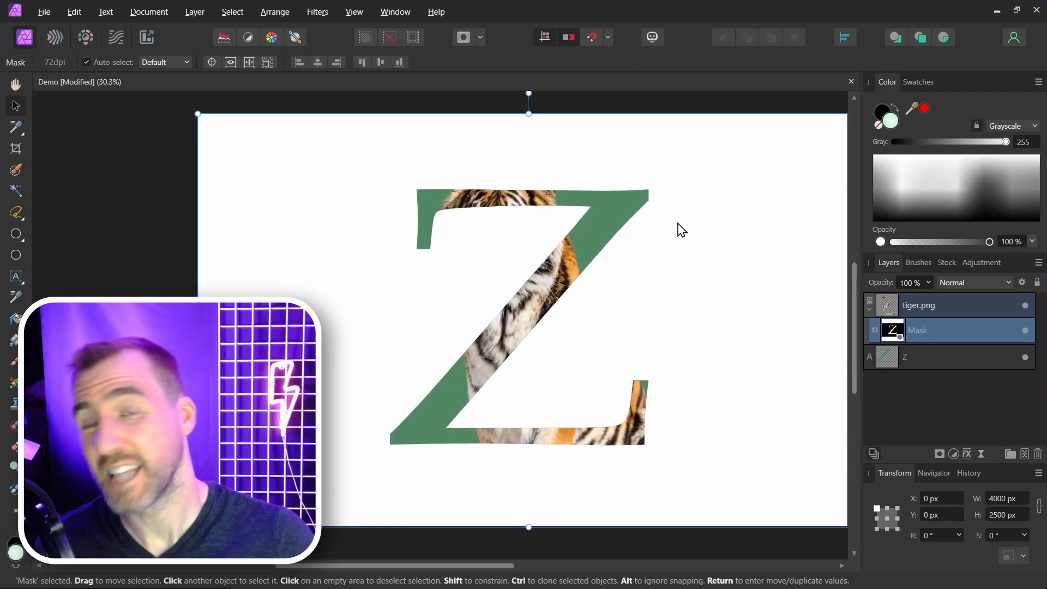
mouse_move(505, 187)
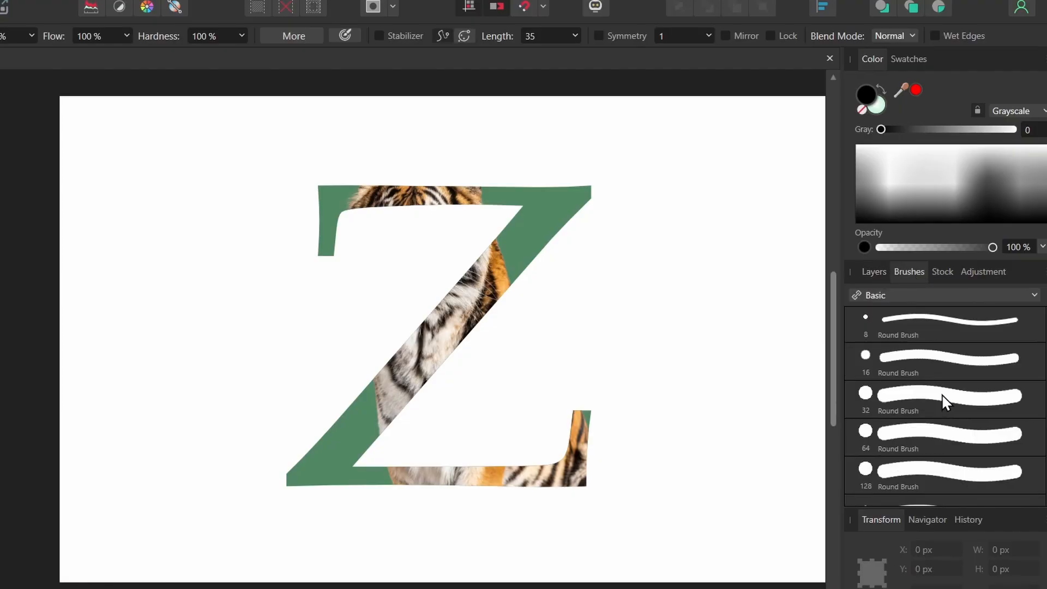
Step: Paint white on the mask with a 64 px round brush, revealing the tiger's ears and face
left_click(940, 437)
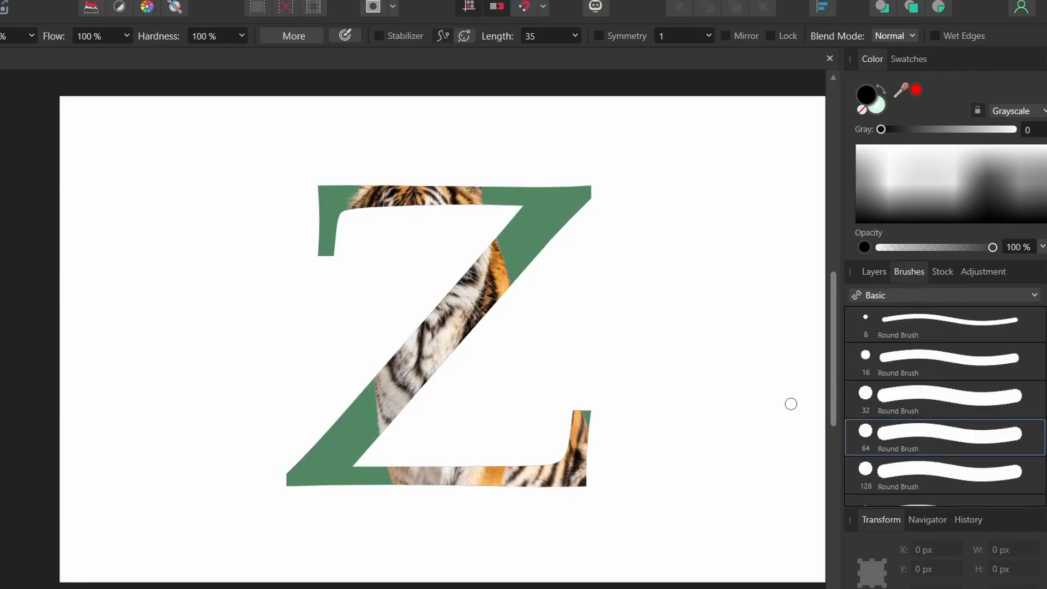
left_click(874, 271)
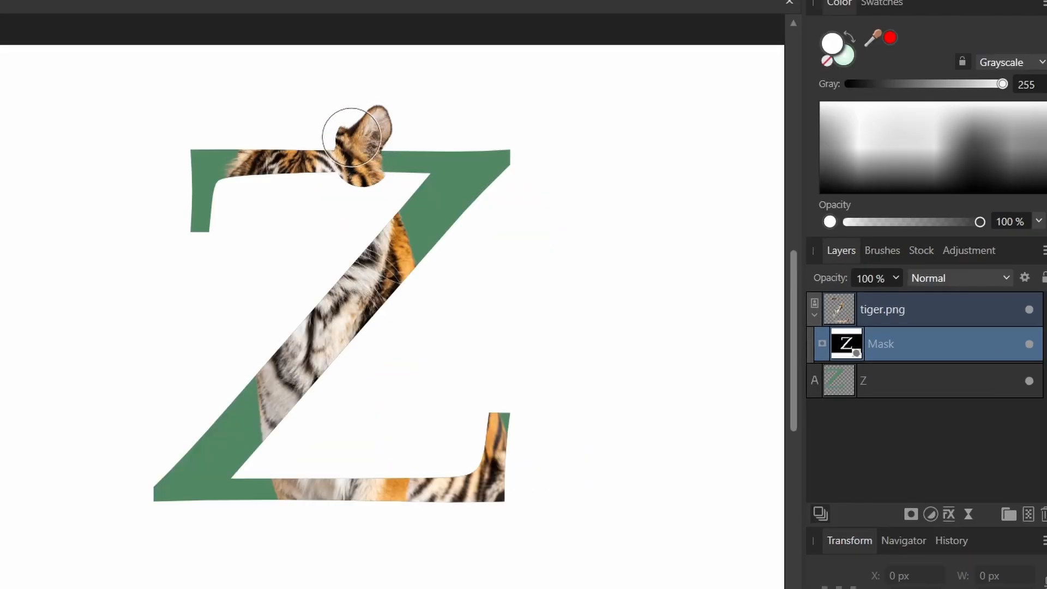
left_click_drag(350, 137, 244, 130)
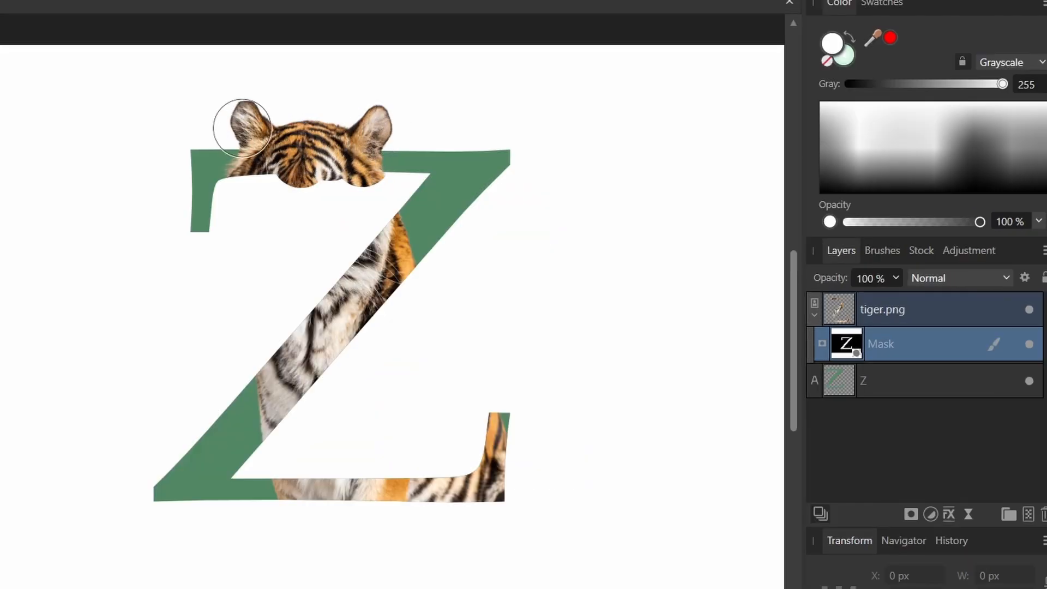
left_click_drag(240, 130, 250, 257)
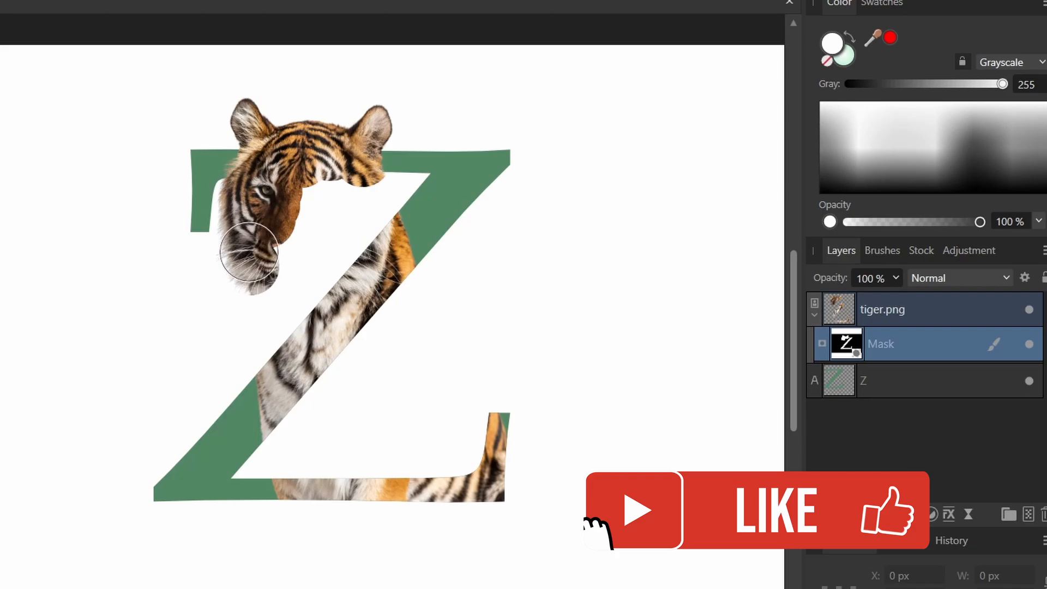
left_click_drag(257, 253, 387, 190)
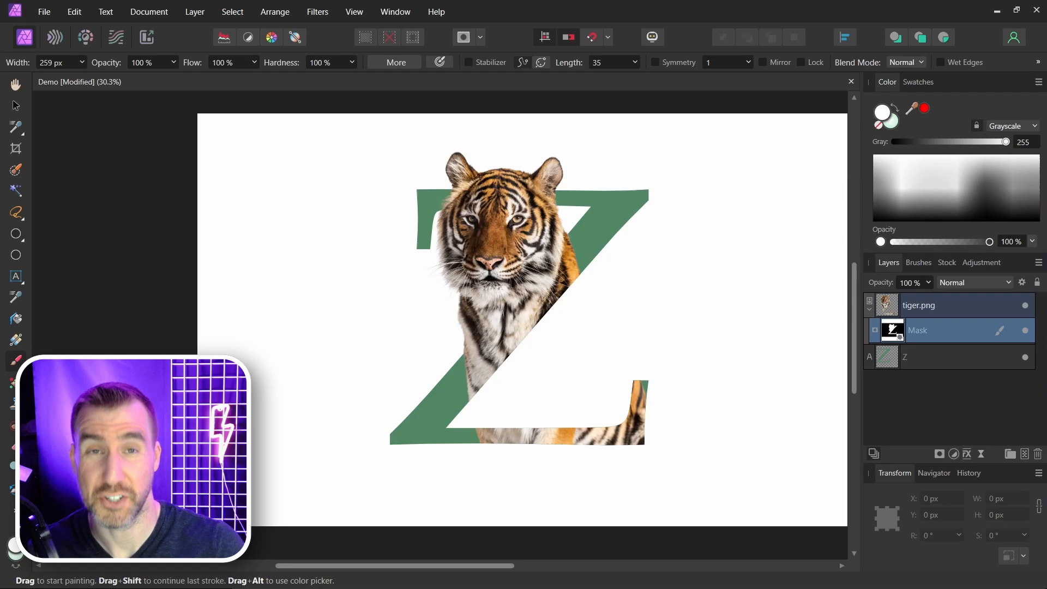
left_click(918, 305)
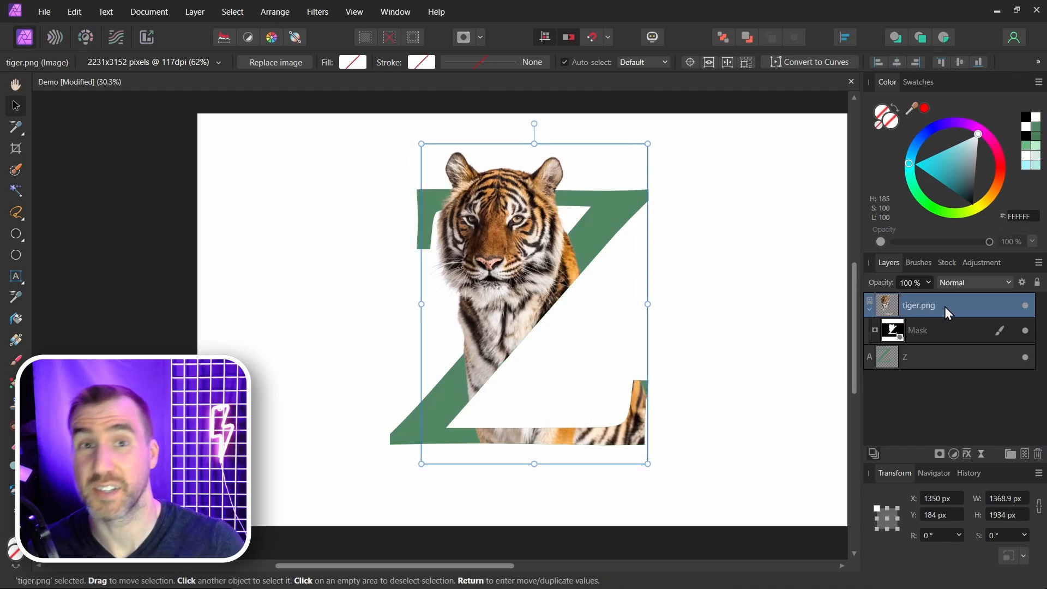
mouse_move(894, 331)
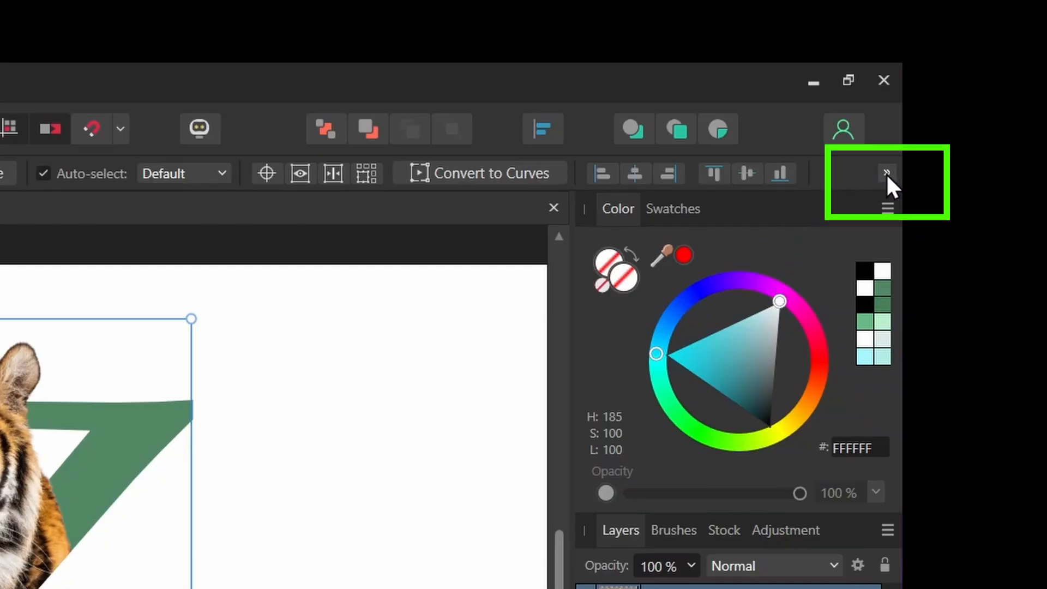
Step: Drag the tiger photo upward and slightly right with the Move Tool
left_click(887, 172)
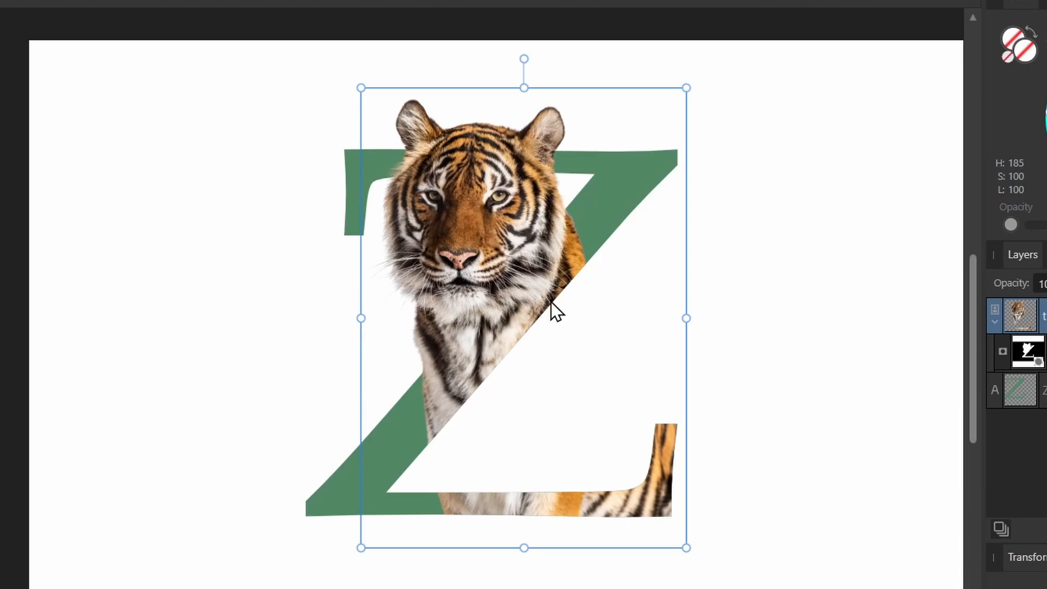
left_click_drag(554, 314, 538, 277)
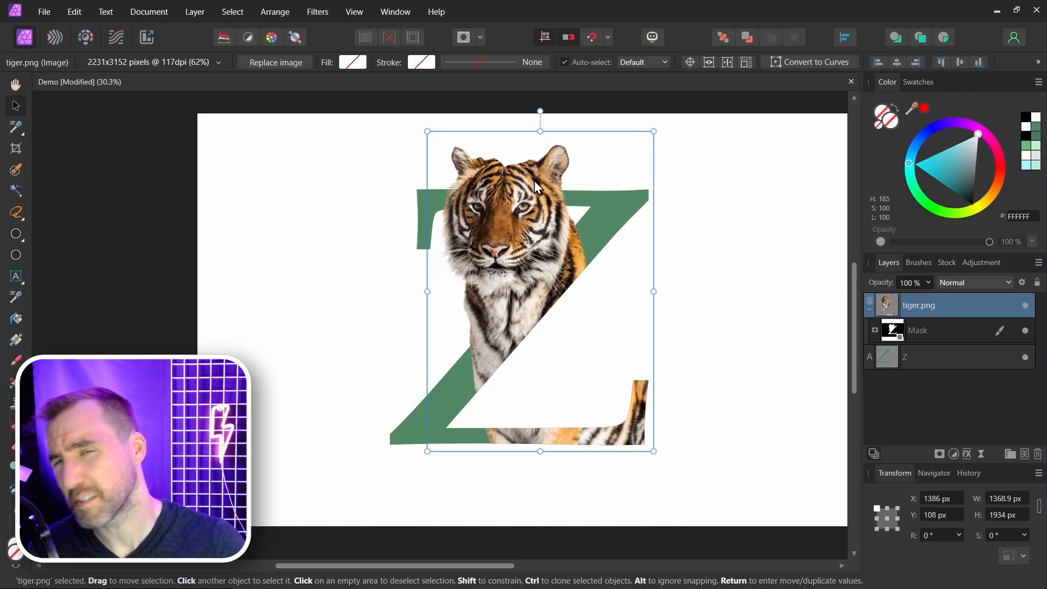
Step: Collapse the masked tiger.png layer in the Layers panel
left_click(939, 330)
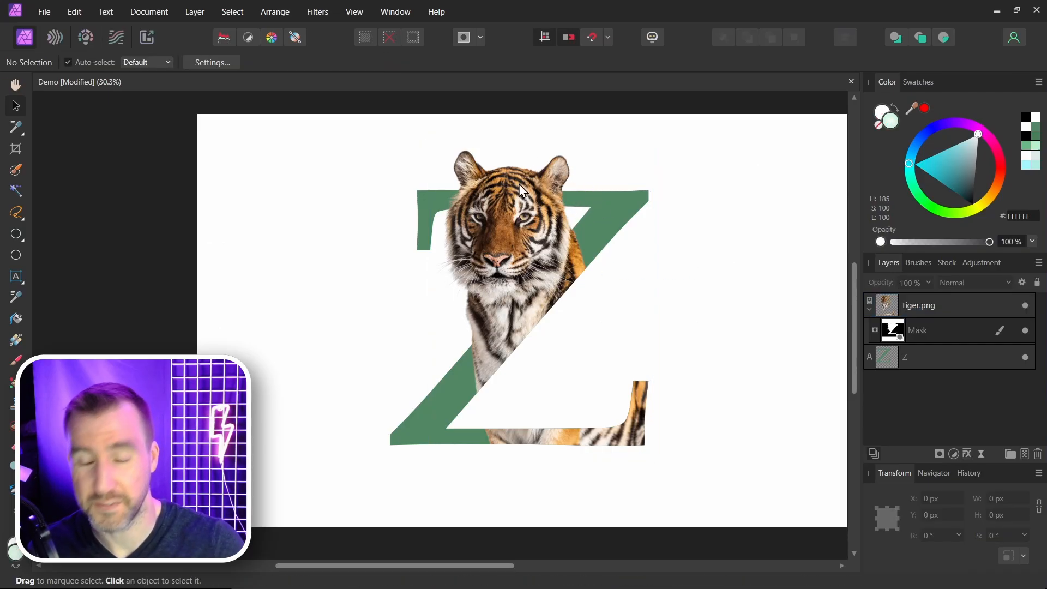
mouse_move(457, 212)
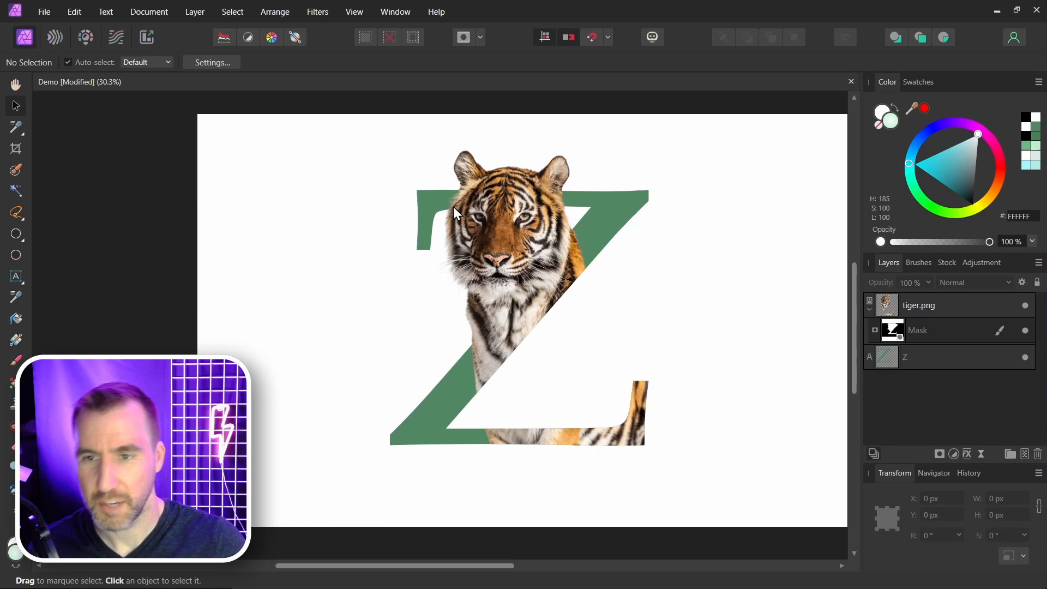
mouse_move(686, 339)
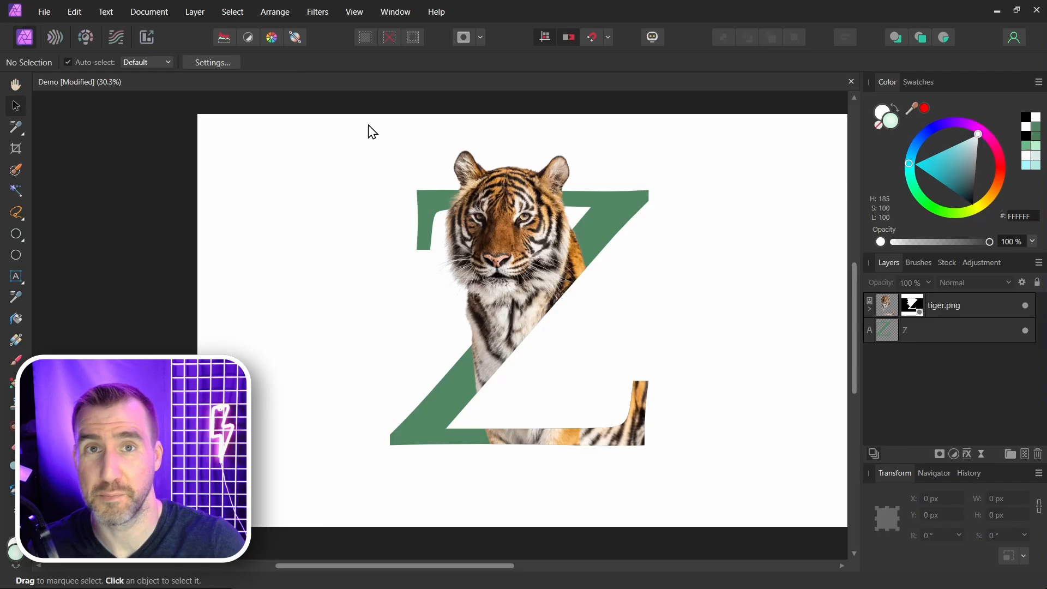
Step: Add a new fill layer with a radial gradient spread across the background
left_click(194, 12)
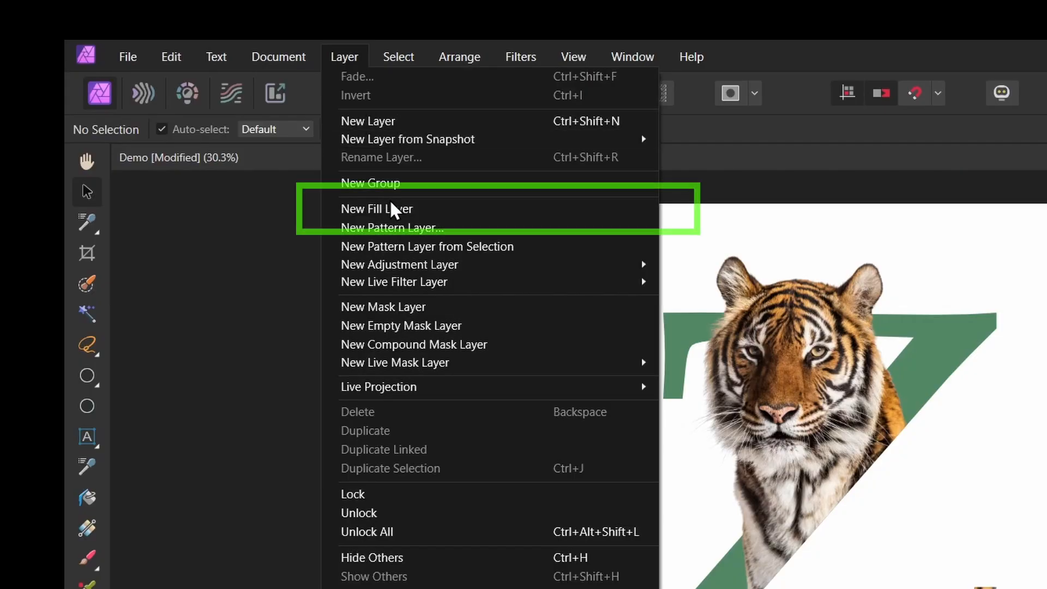
left_click(376, 209)
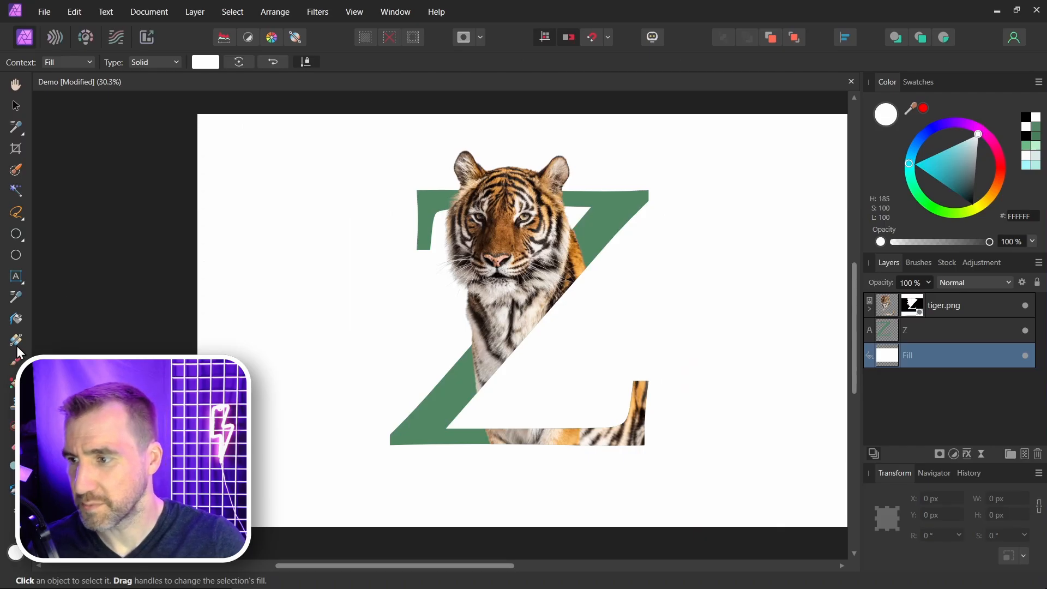
left_click_drag(624, 306, 808, 483)
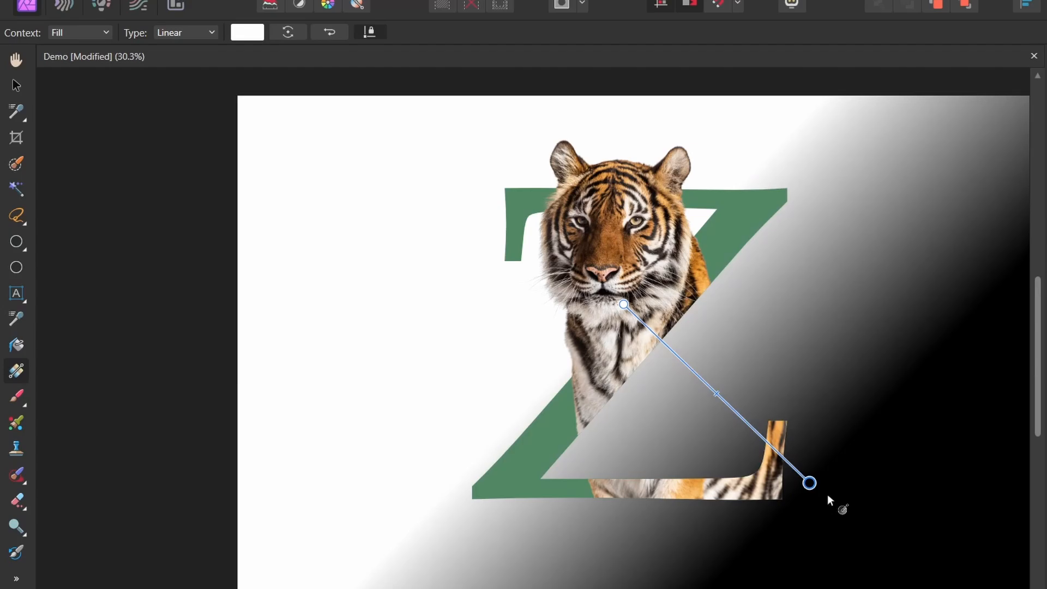
left_click(185, 32)
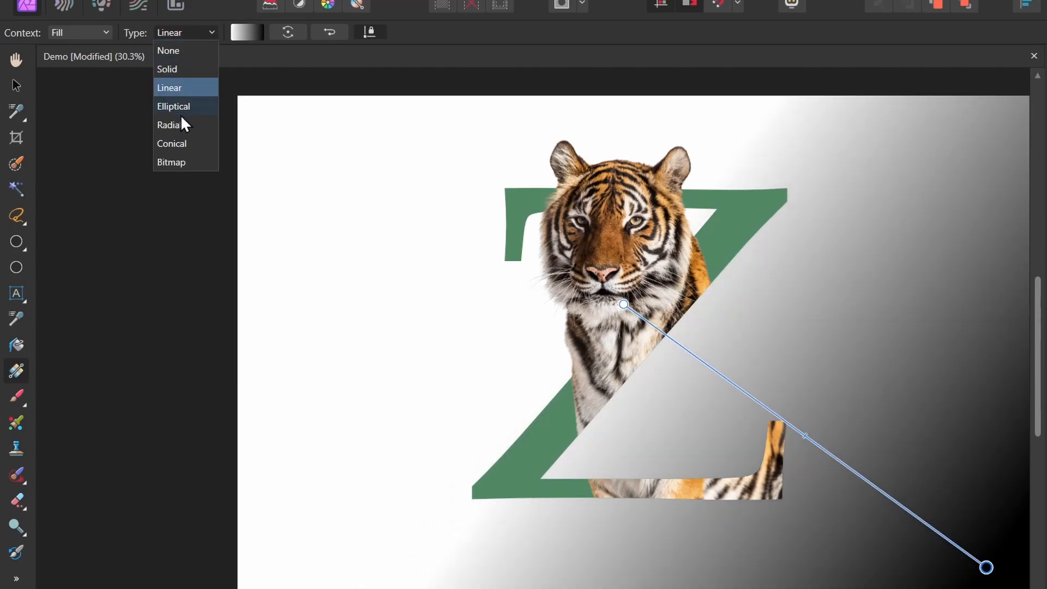
left_click(169, 125)
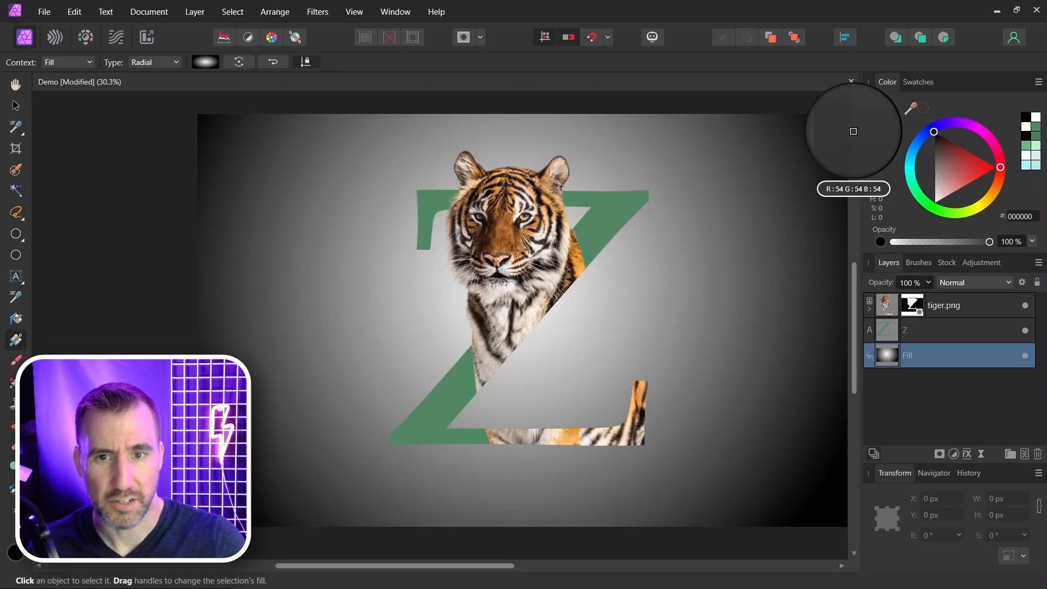
left_click_drag(514, 286, 809, 500)
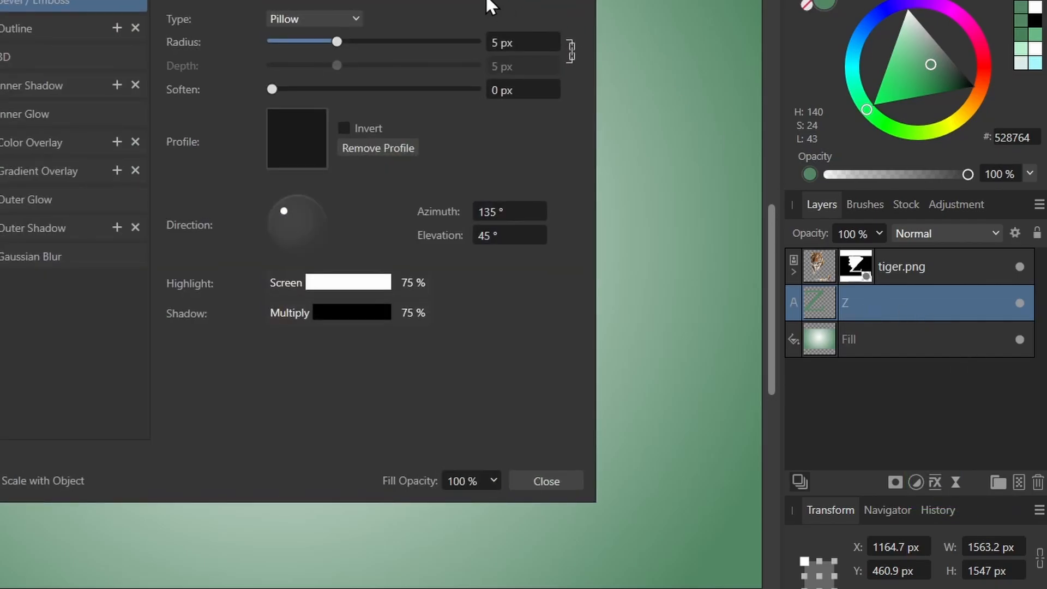
Step: Enable a white Outline effect on the Z with a radius of about 23 px
left_click(455, 80)
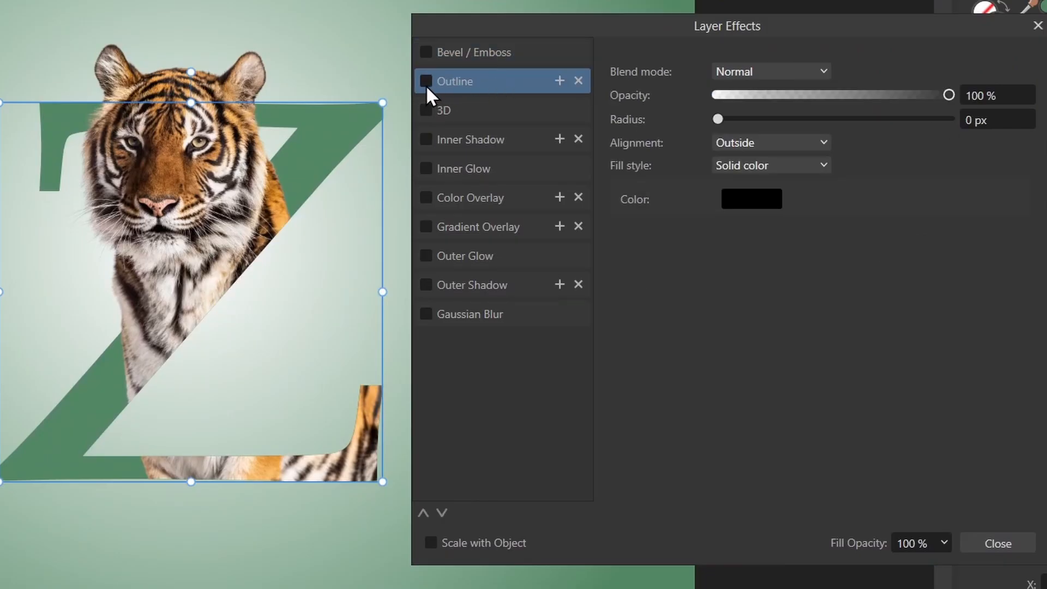
left_click(426, 80)
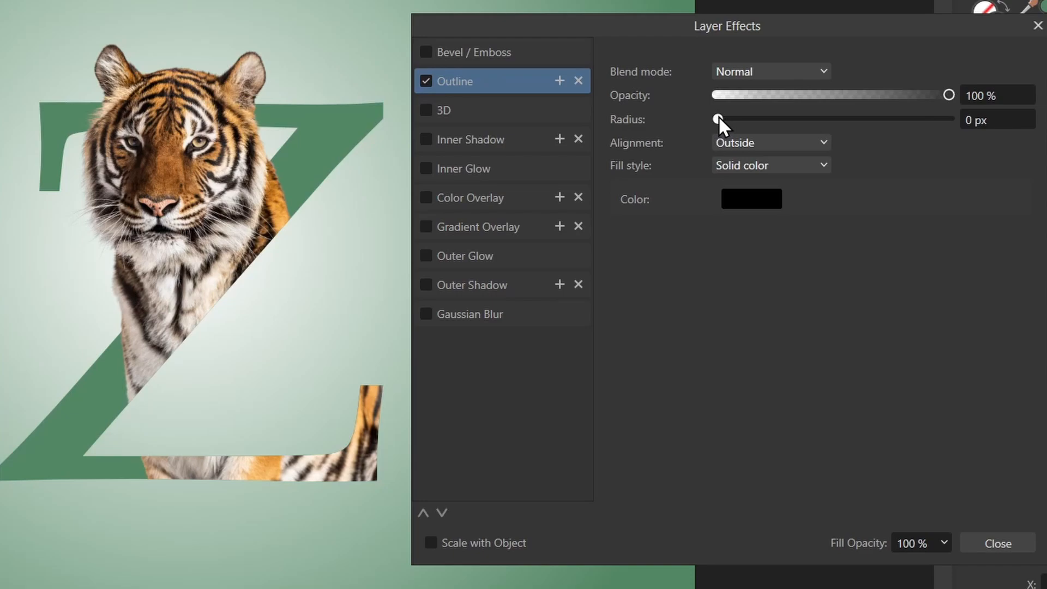
left_click_drag(717, 118, 834, 119)
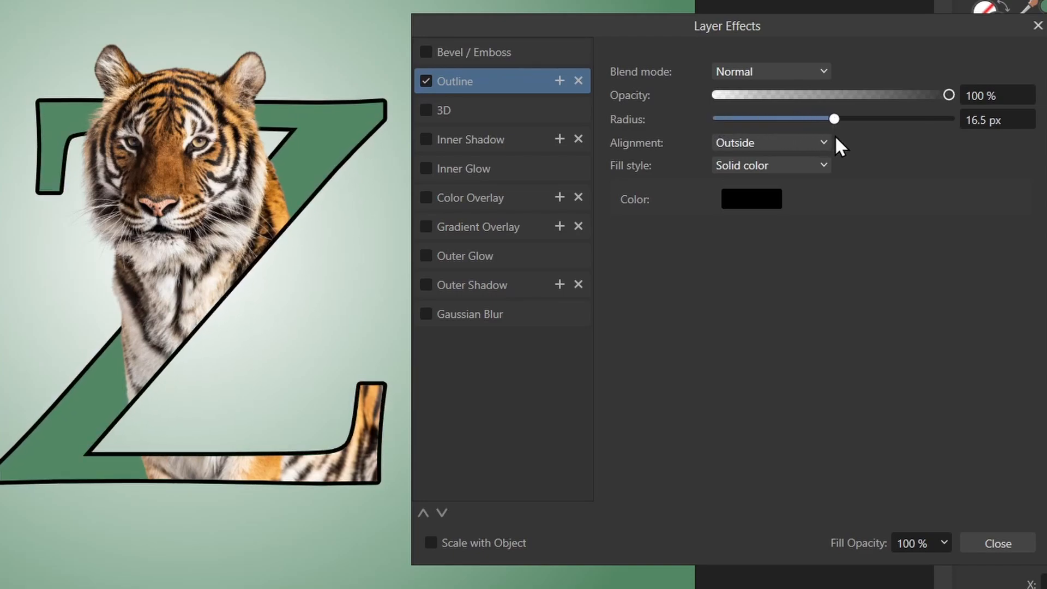
left_click_drag(833, 118, 850, 118)
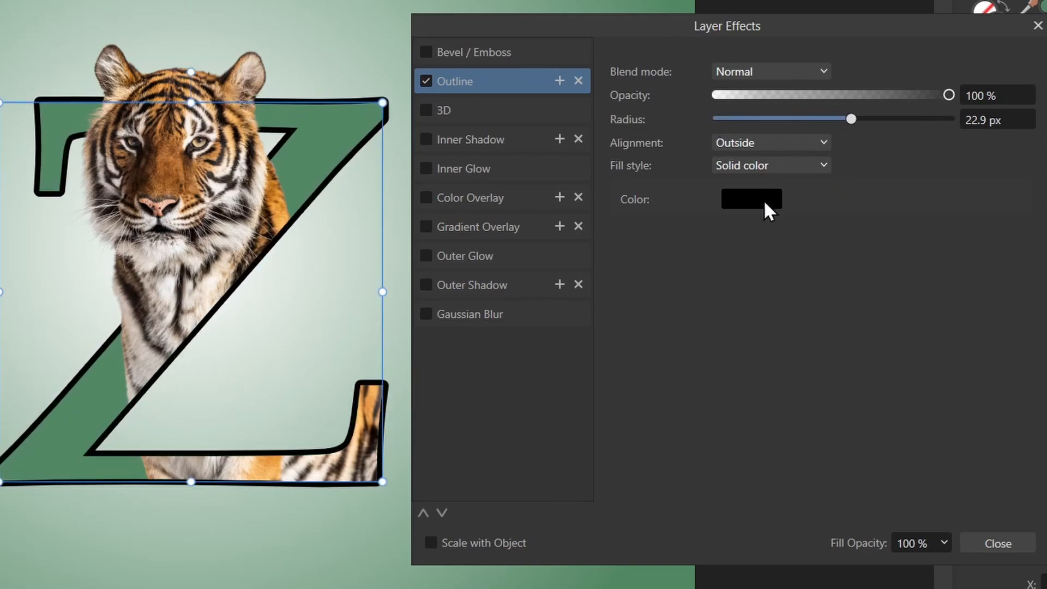
left_click(751, 199)
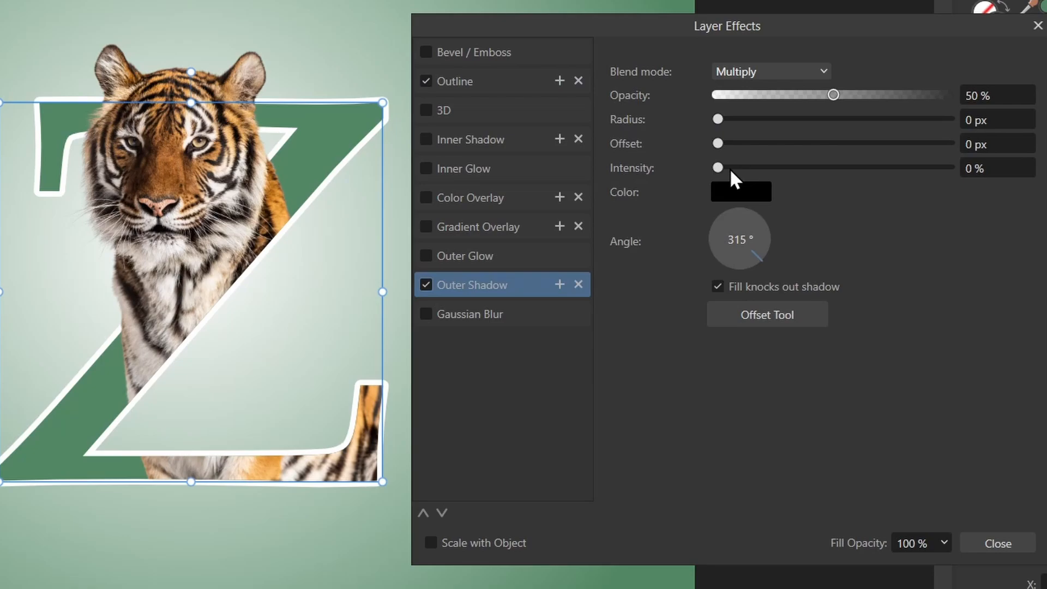
Step: Set the Z's outer shadow radius to about 20 px and adjust its offset
left_click_drag(718, 119, 844, 119)
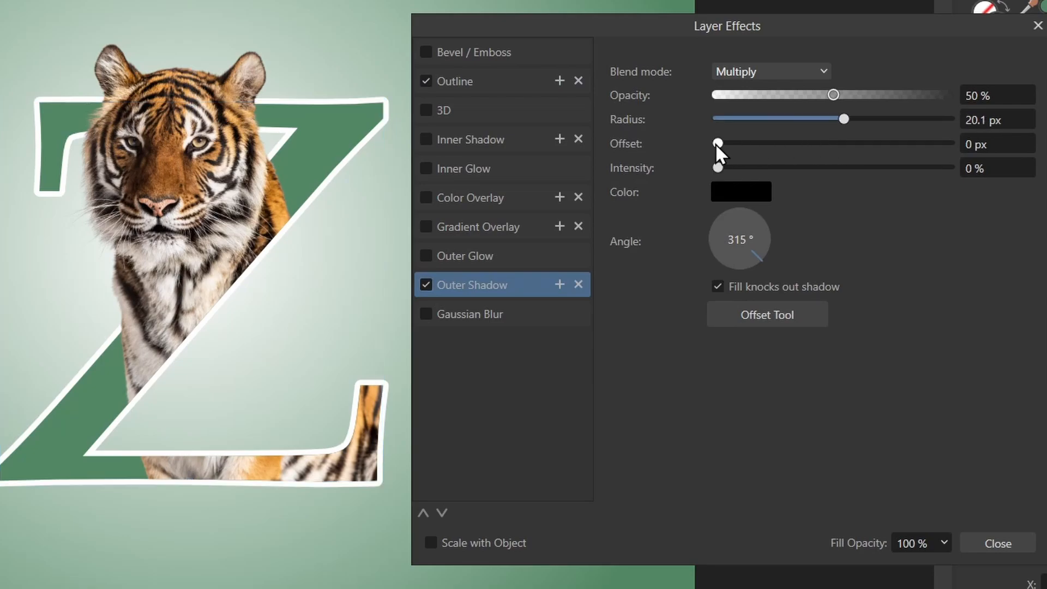
left_click_drag(717, 167, 808, 167)
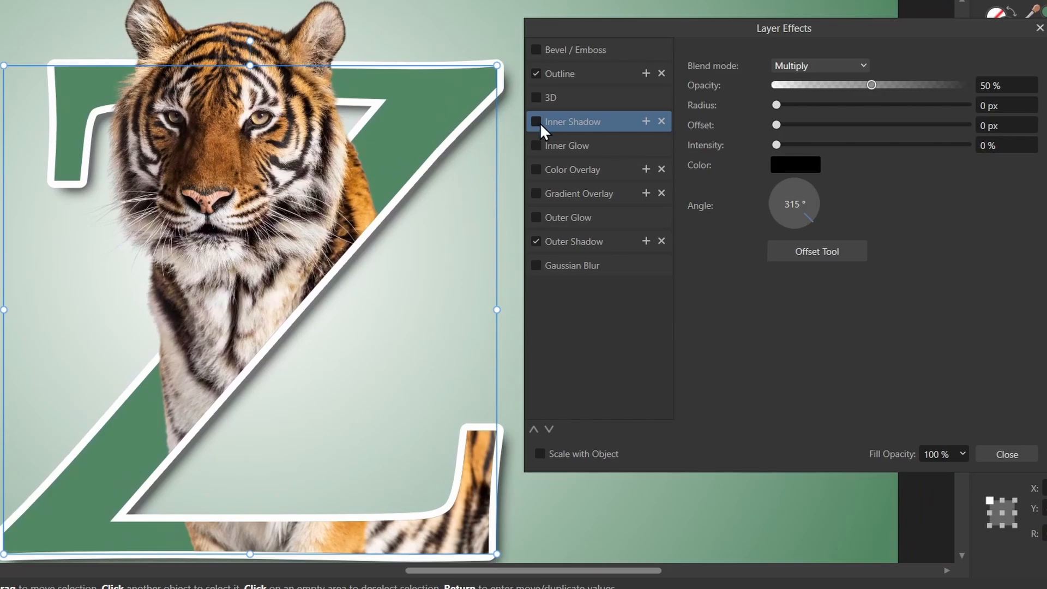
Step: Try an inner shadow on the Z, turn it back off, and close Layer Effects
left_click(535, 121)
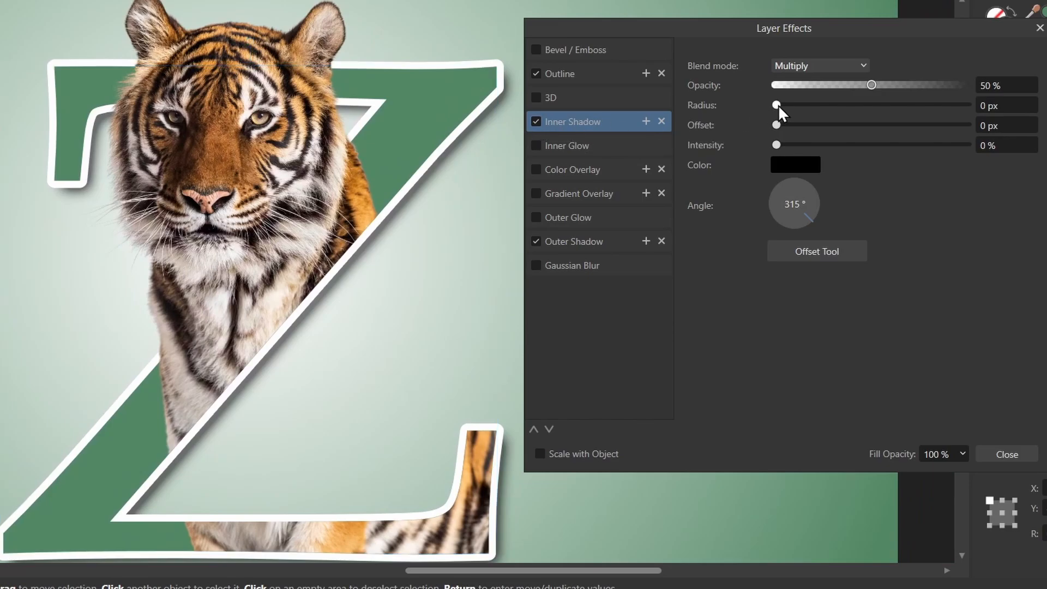
left_click_drag(776, 105, 898, 105)
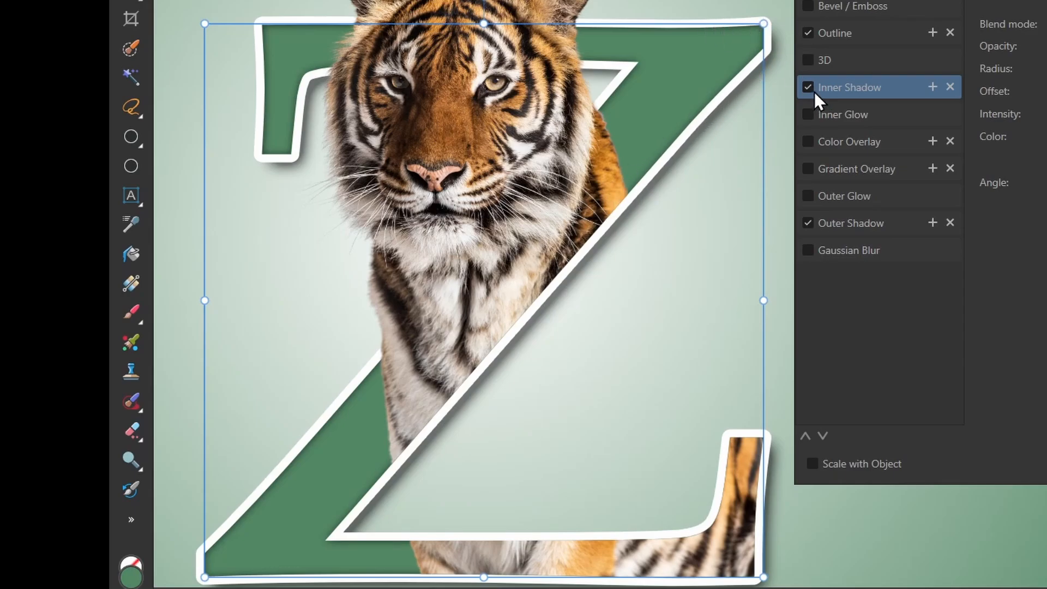
left_click(807, 87)
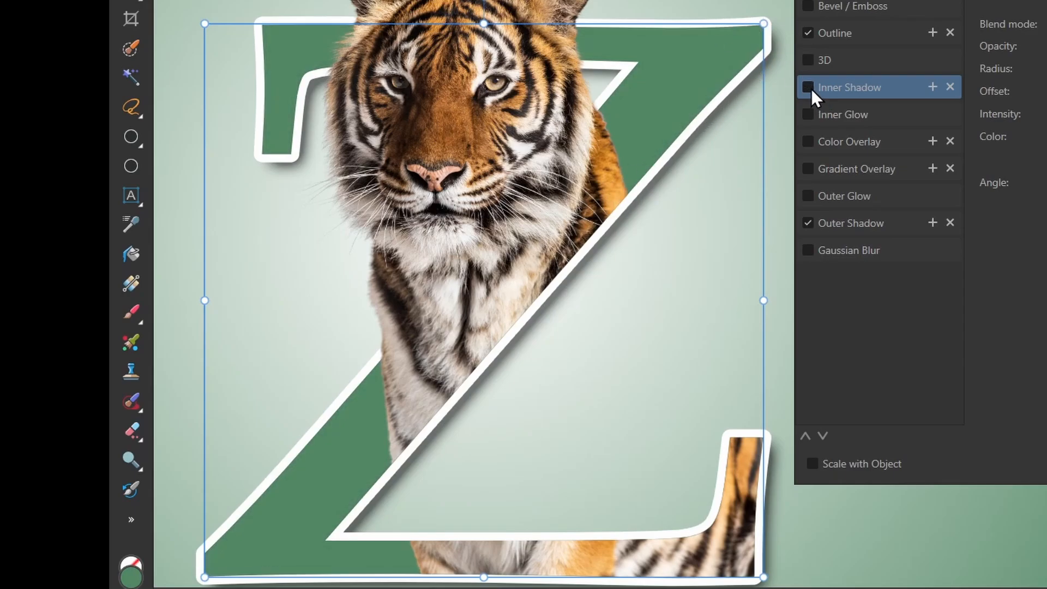
left_click(807, 87)
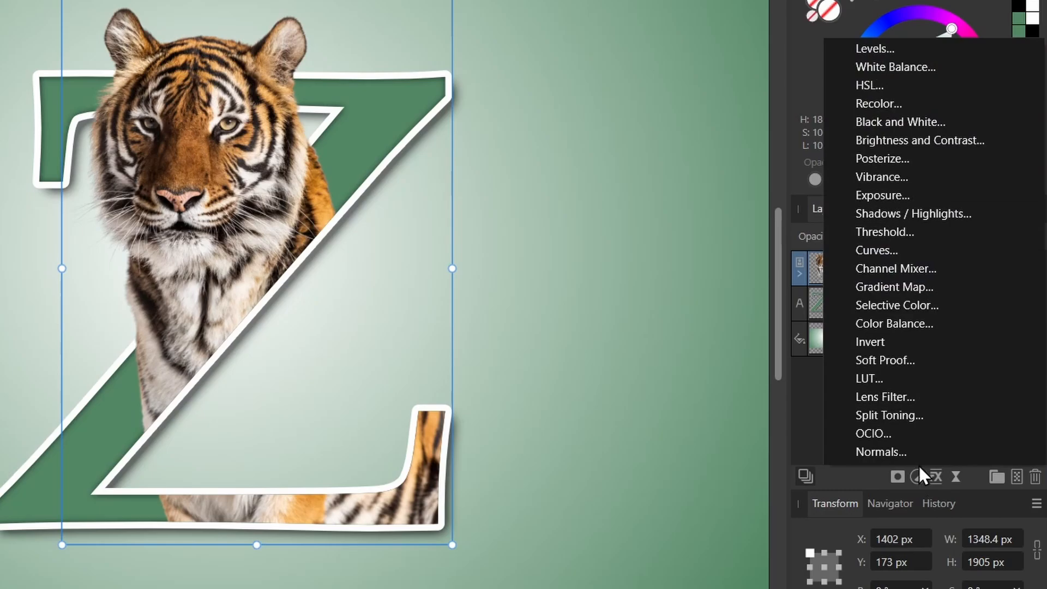
Step: Add a Curves adjustment to tiger.png with a gentle S-curve contrast boost
left_click(875, 250)
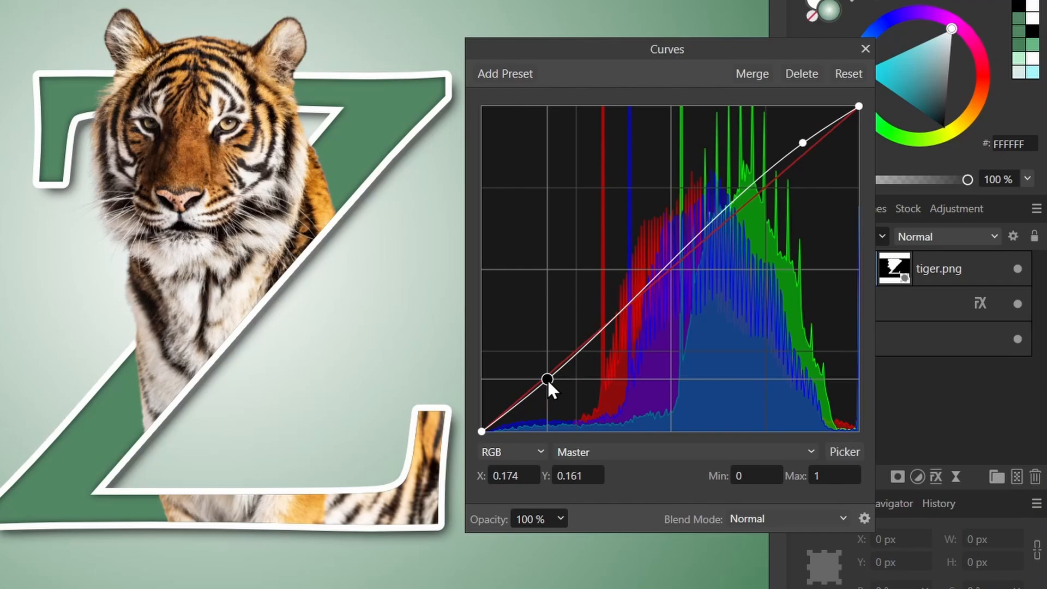
left_click(865, 49)
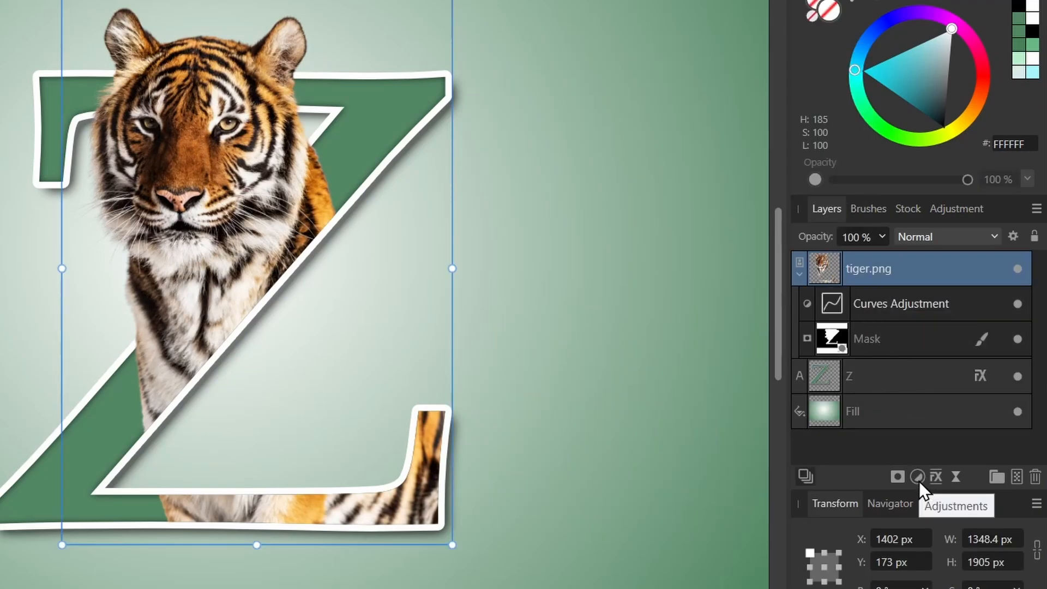
Step: Add a Vibrance adjustment to tiger.png, leaving its values at 0%
left_click(919, 477)
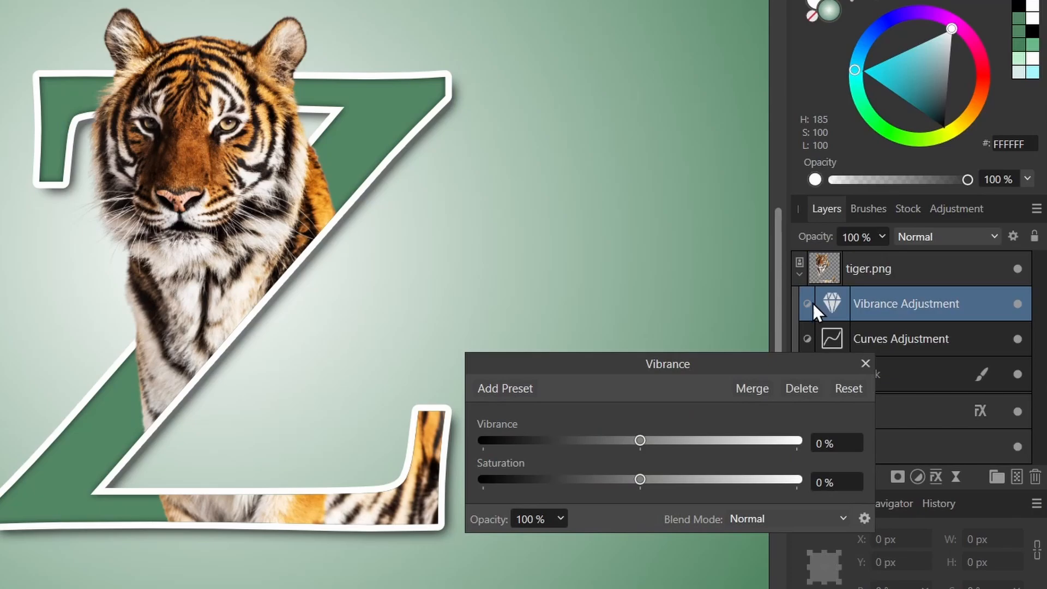
left_click(865, 363)
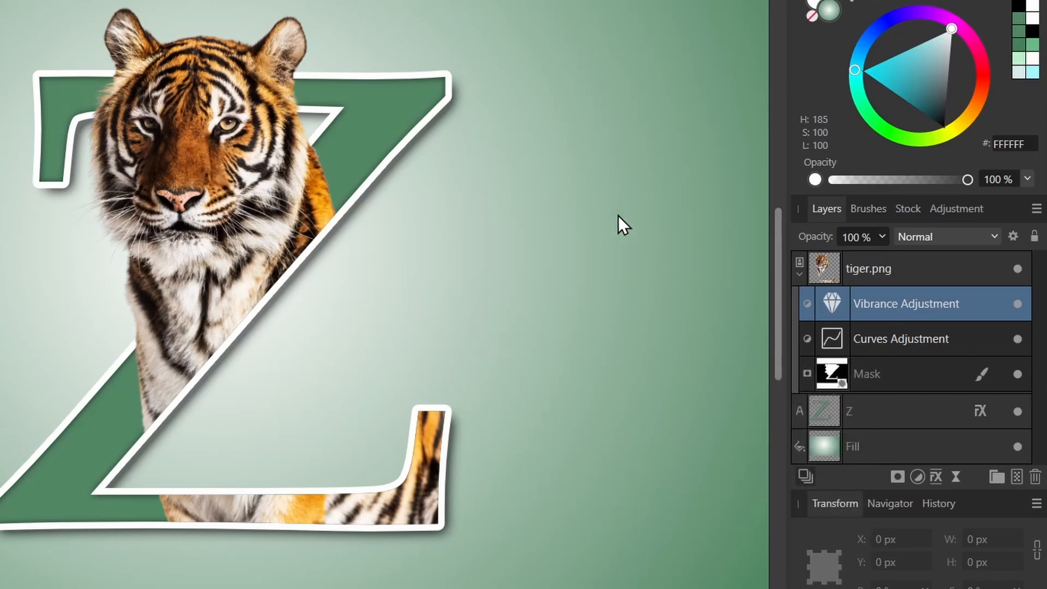